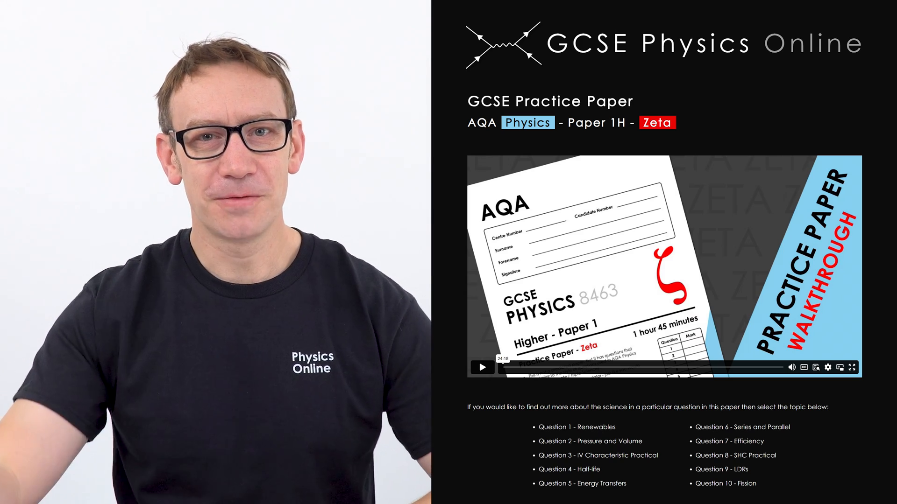
Start the AQA Physics Paper 1H Zeta walkthrough video playing its worked answers
left_click(480, 368)
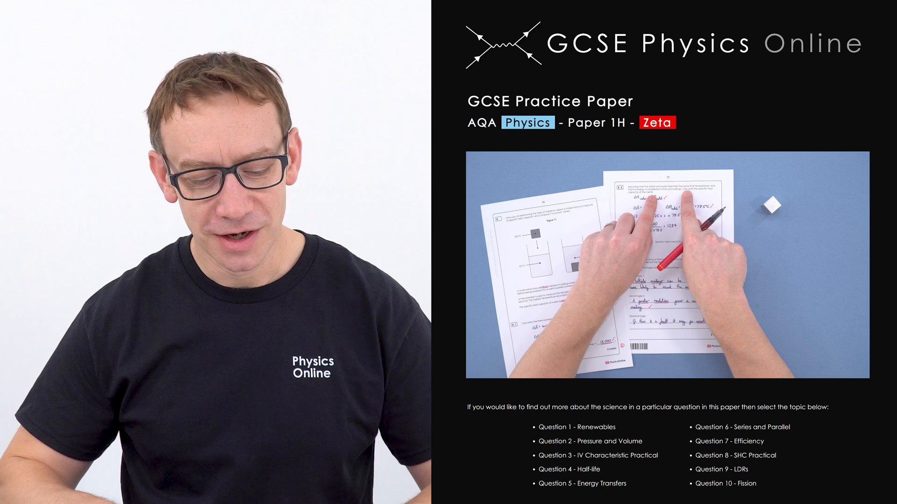